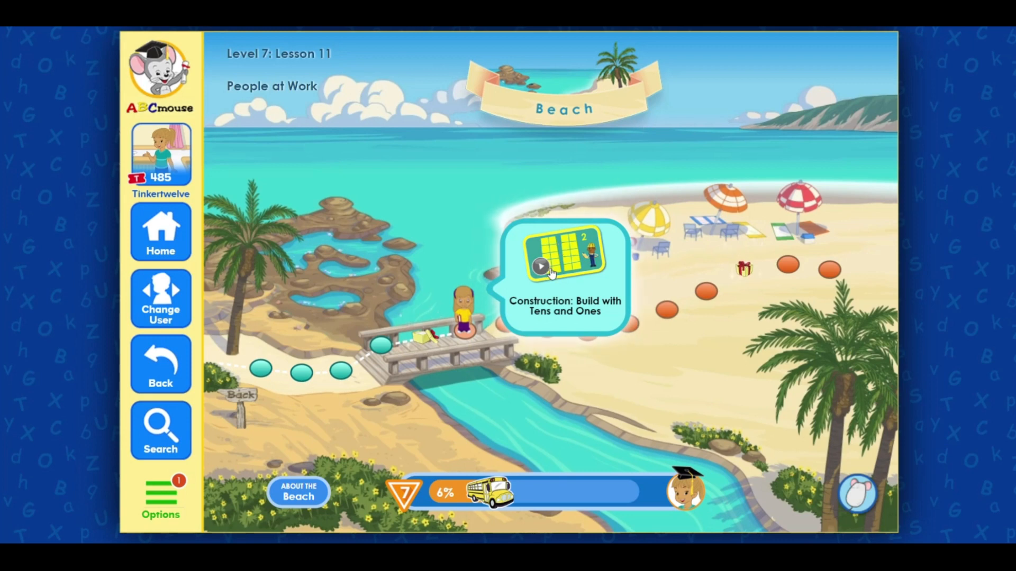
- Launch the 'Construction: Build with Tens and Ones' lesson video from the Beach map popup
click(539, 266)
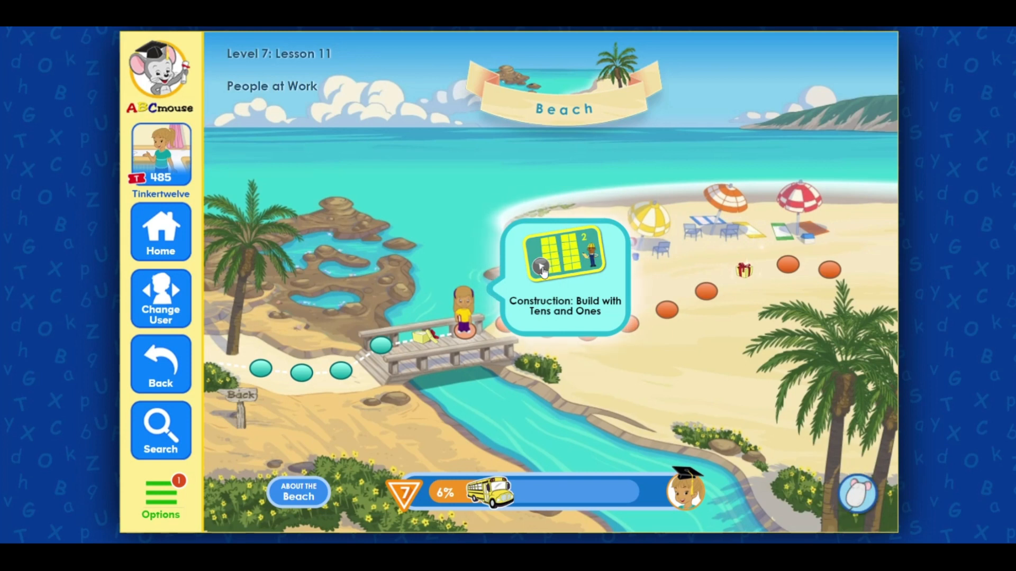
click(562, 252)
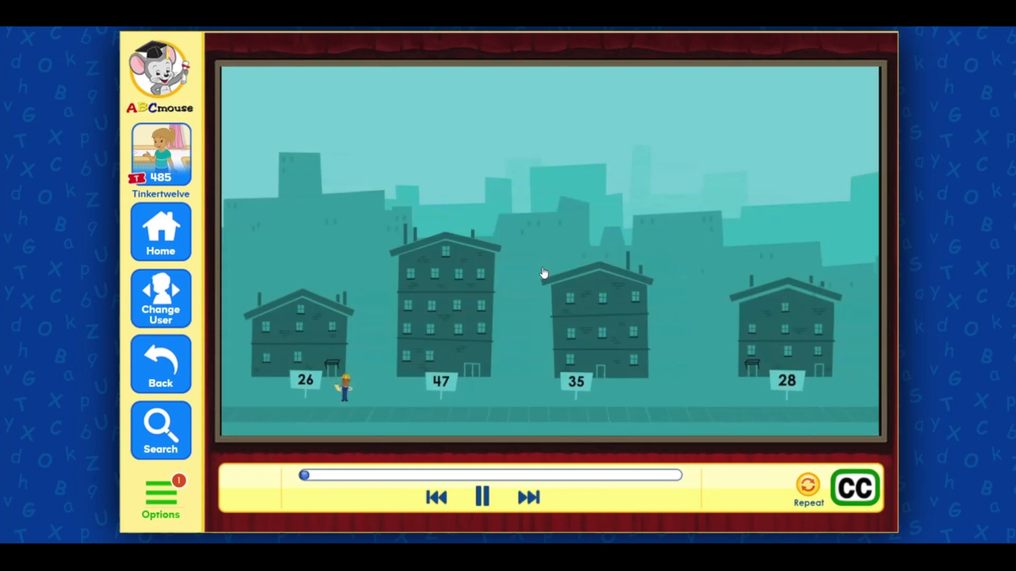